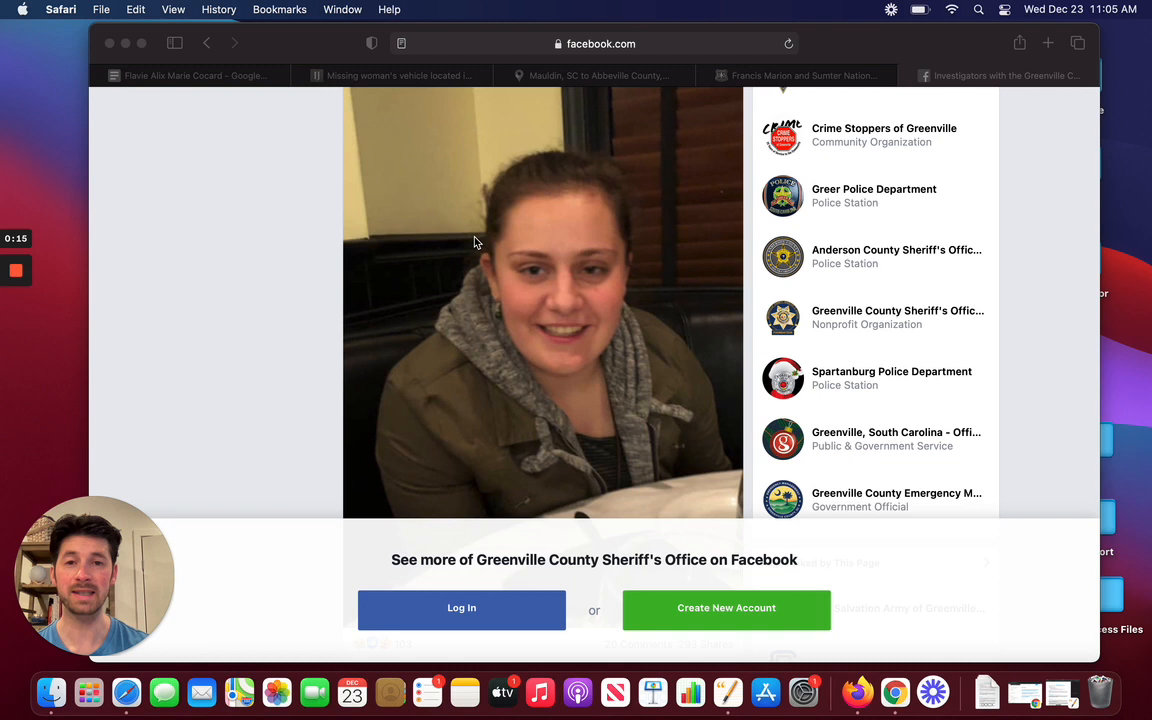
{"action": "mouse_move", "coordinate": [588, 292]}
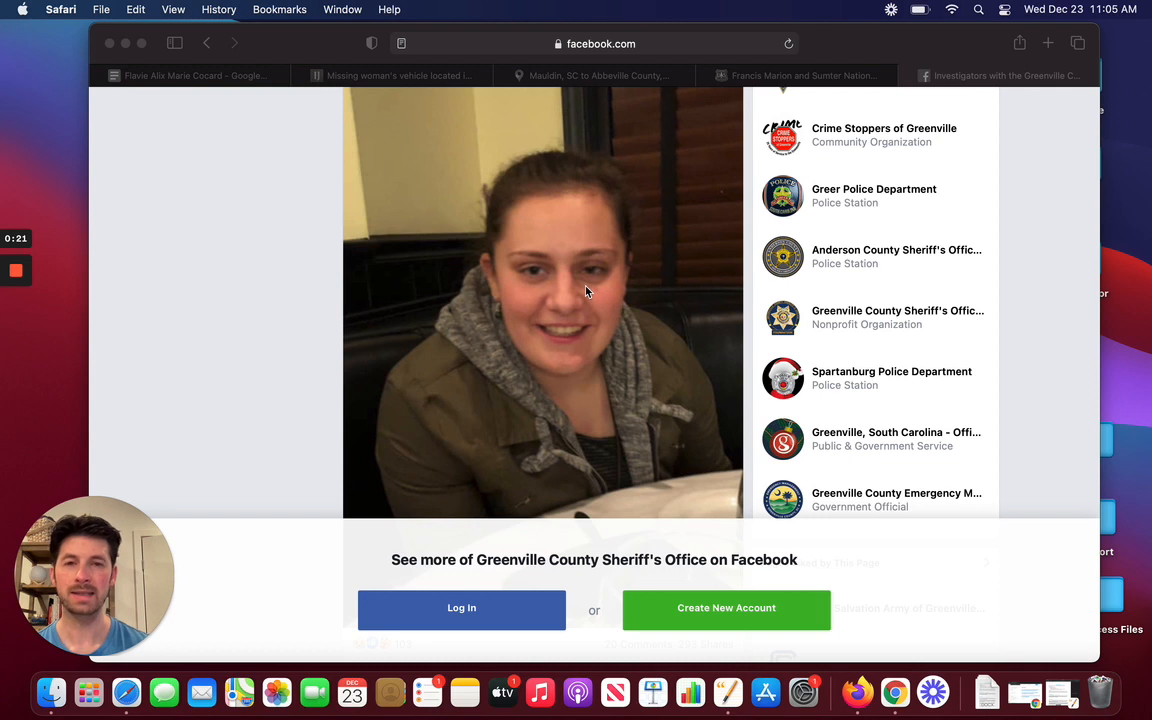
{"action": "mouse_move", "coordinate": [314, 278]}
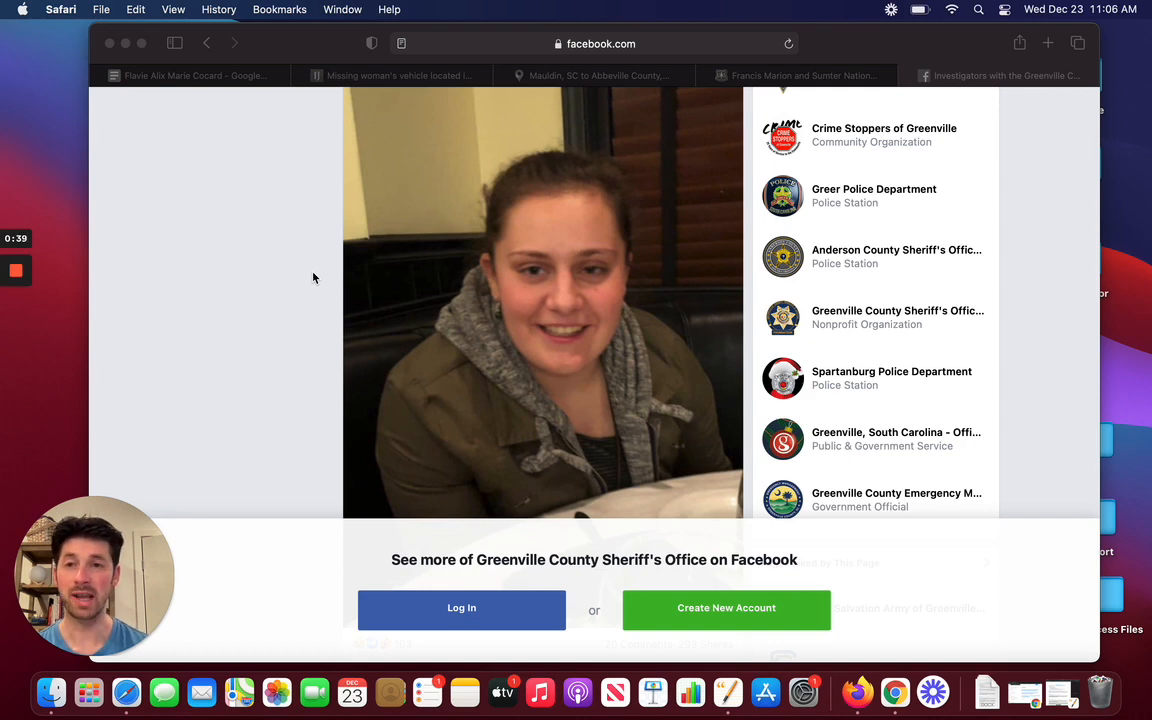
- Bring up the case notes document and move down to the December 15th, 2020 entries
{"action": "left_click", "coordinate": [190, 76]}
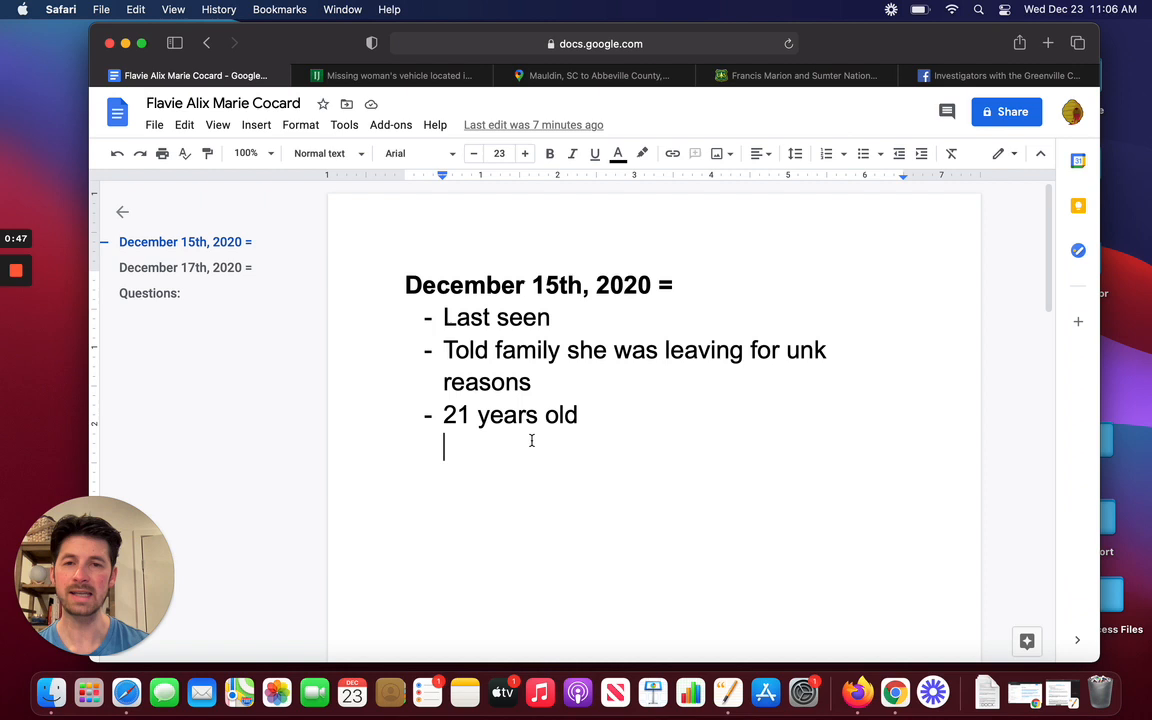
{"action": "mouse_move", "coordinate": [616, 476]}
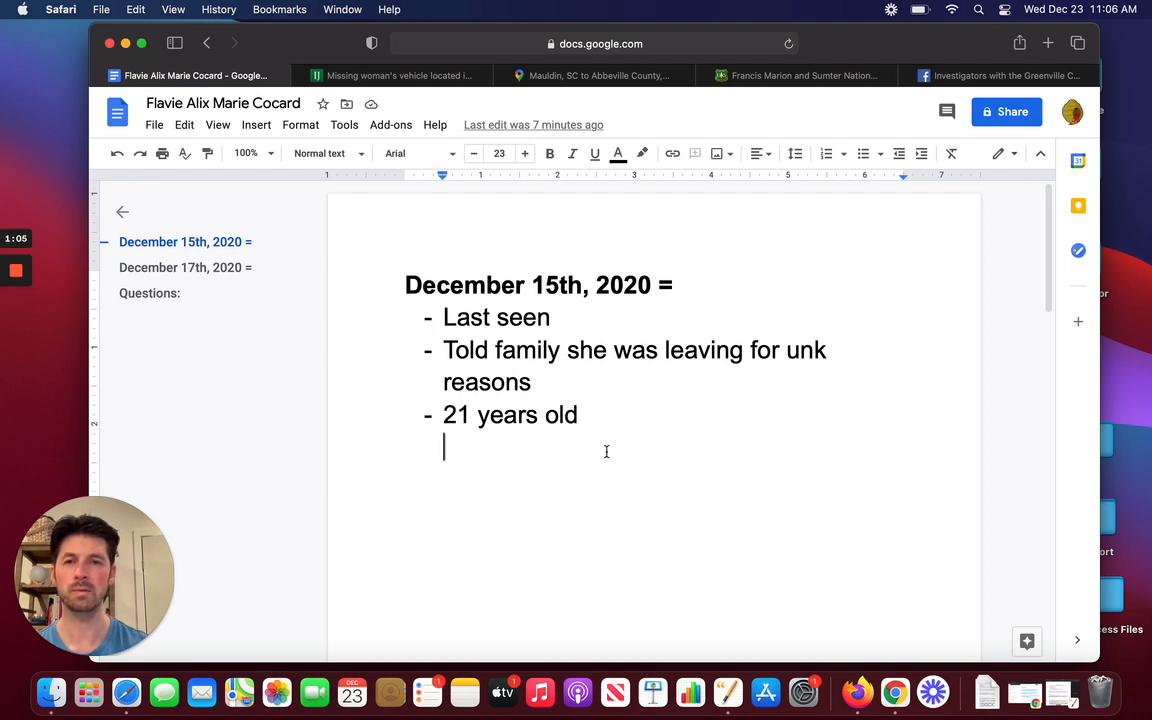
{"action": "mouse_move", "coordinate": [600, 544]}
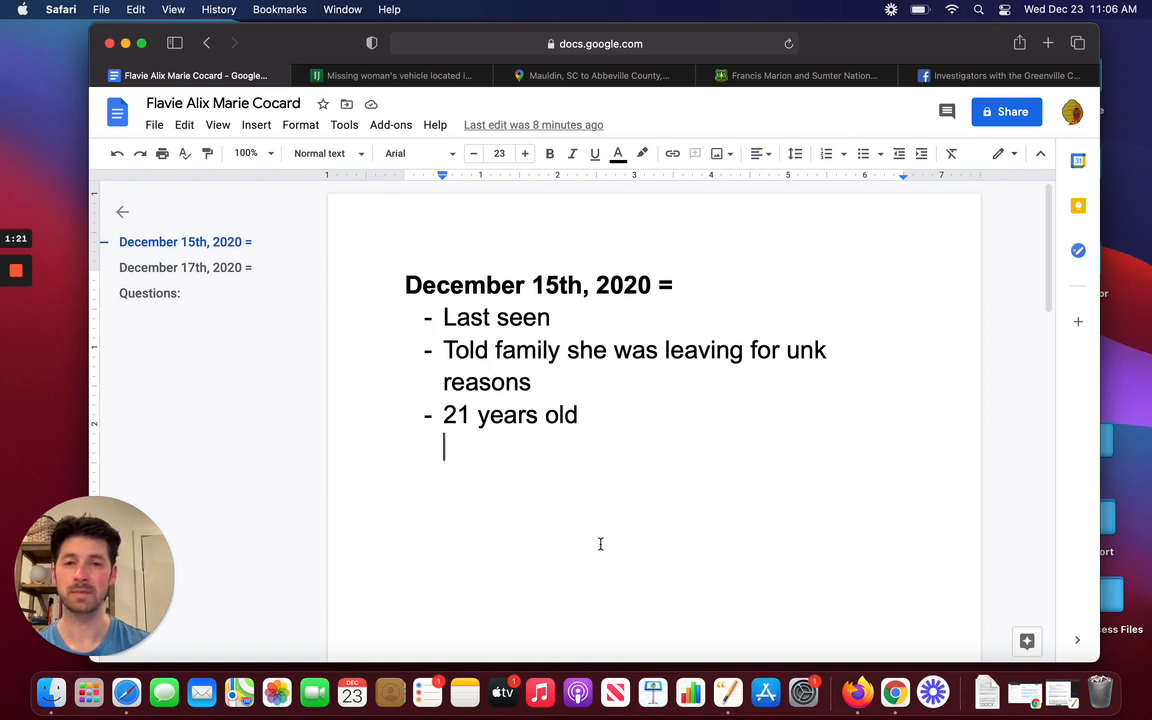
{"action": "scroll", "scroll_direction": "down", "scroll_amount": 3}
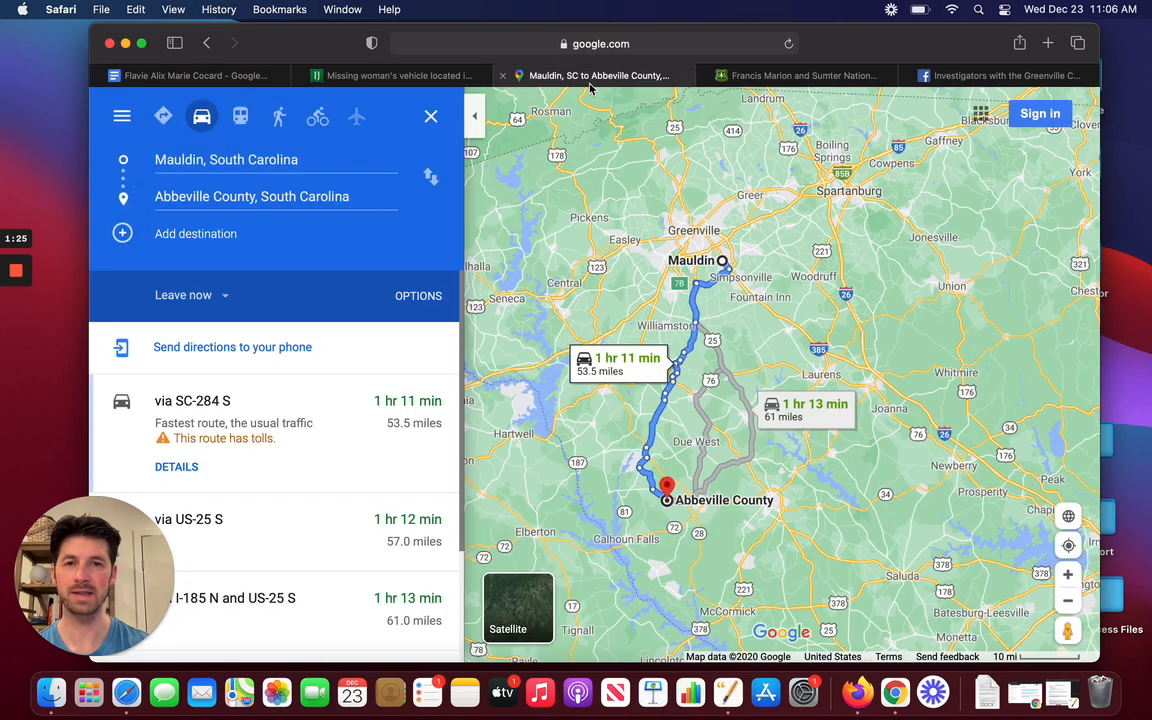
{"action": "mouse_move", "coordinate": [680, 304]}
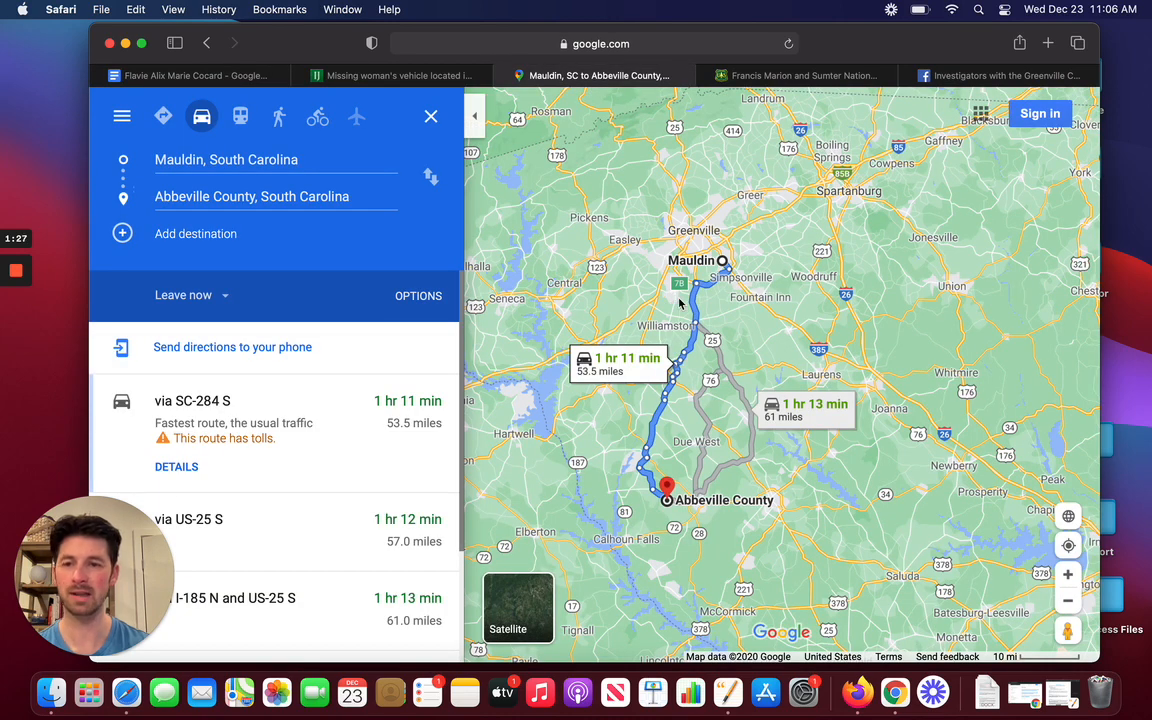
{"action": "mouse_move", "coordinate": [716, 230]}
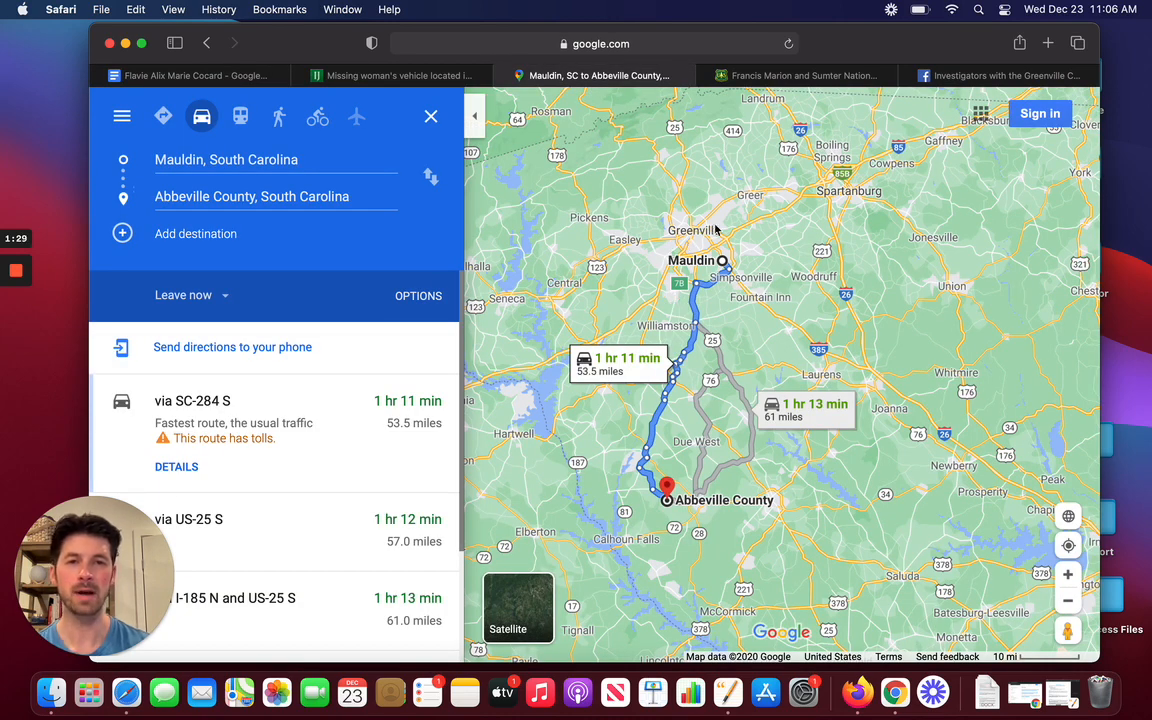
{"action": "mouse_move", "coordinate": [702, 236]}
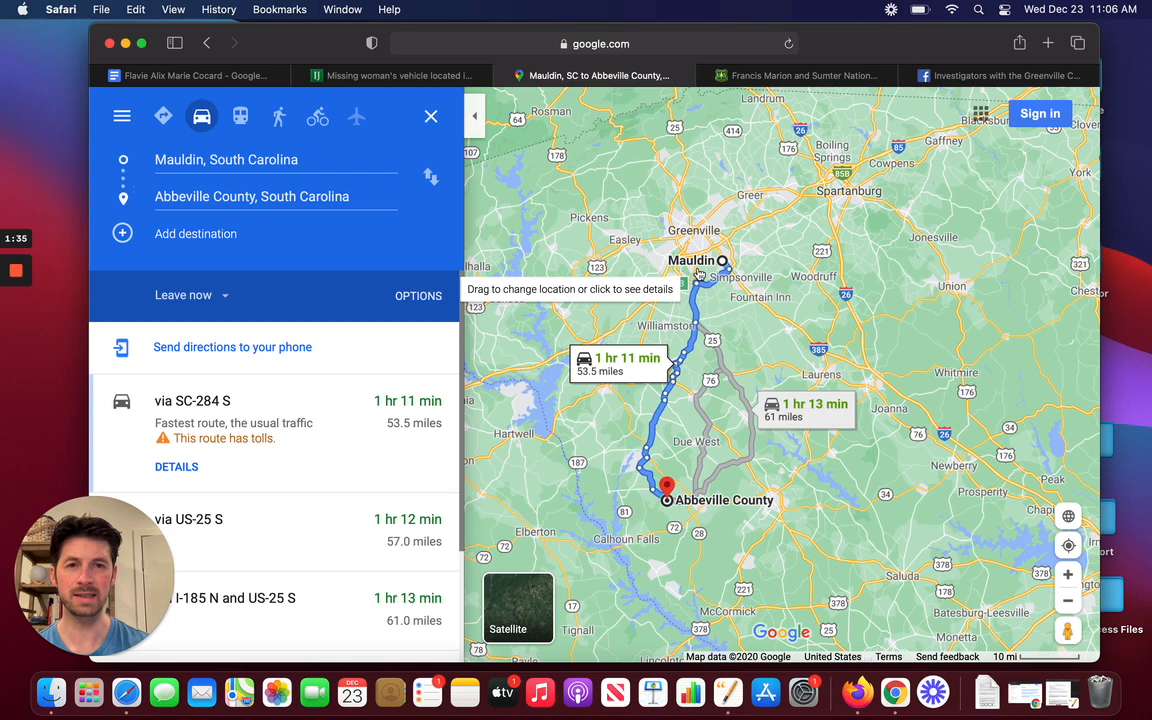
{"action": "mouse_move", "coordinate": [684, 512]}
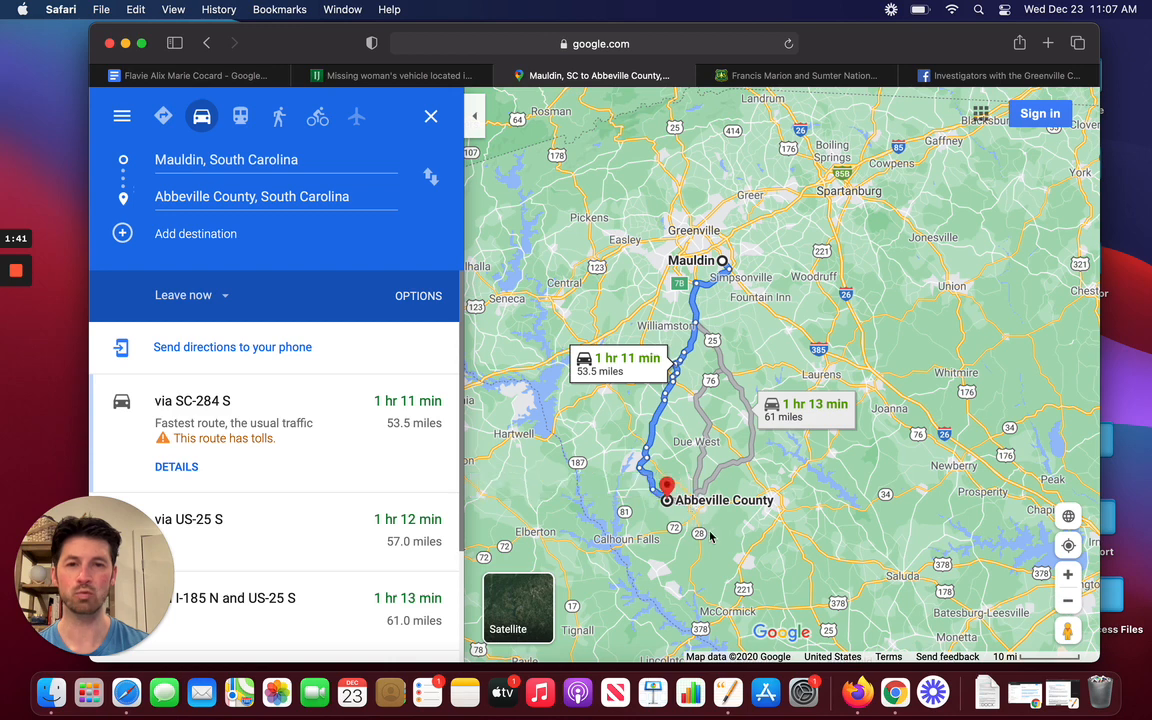
{"action": "mouse_move", "coordinate": [560, 492]}
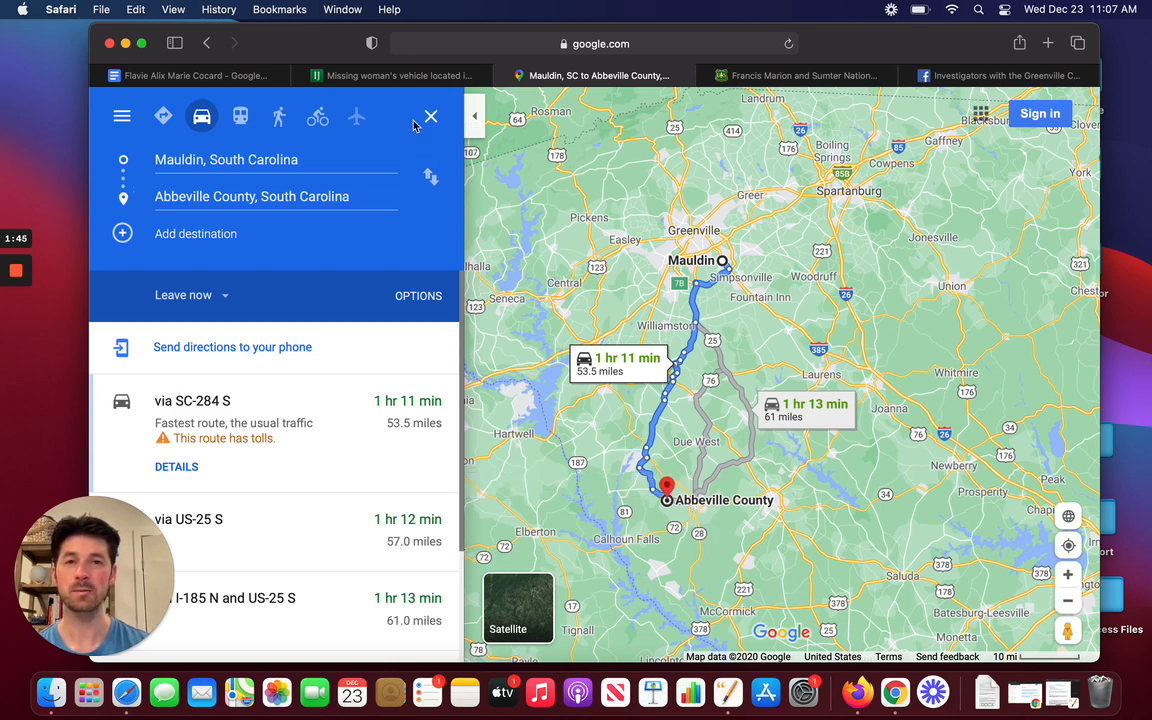
{"action": "mouse_move", "coordinate": [396, 76]}
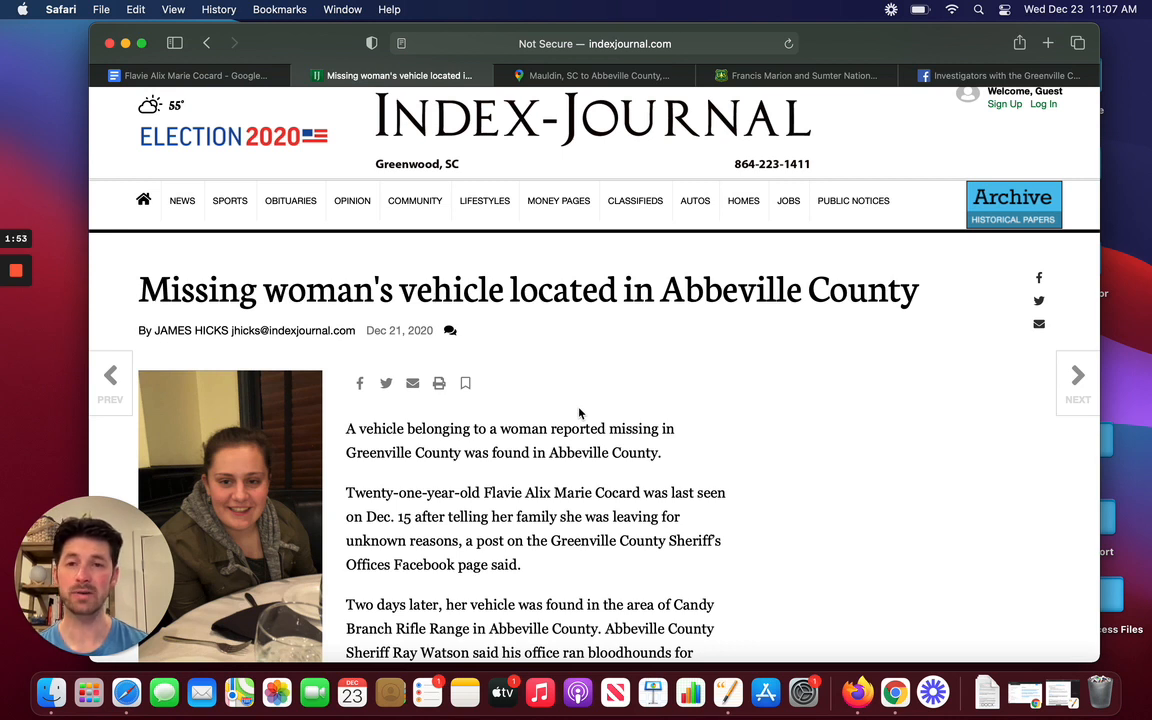
{"action": "mouse_move", "coordinate": [614, 322]}
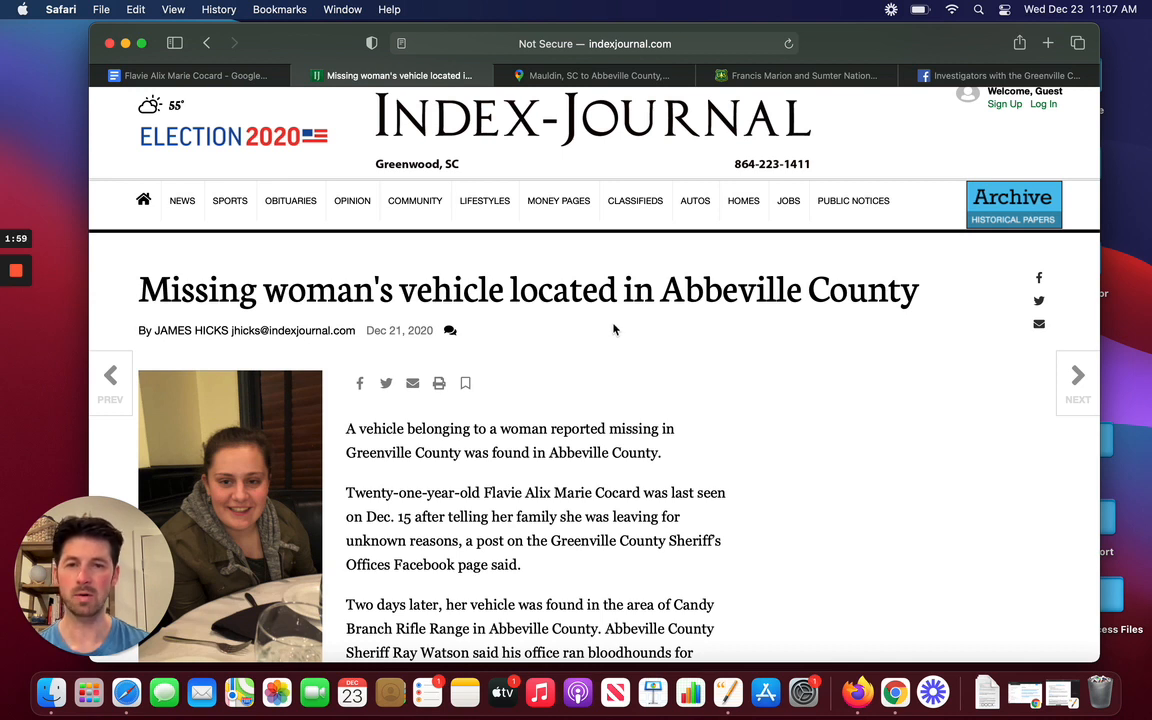
{"action": "mouse_move", "coordinate": [740, 464]}
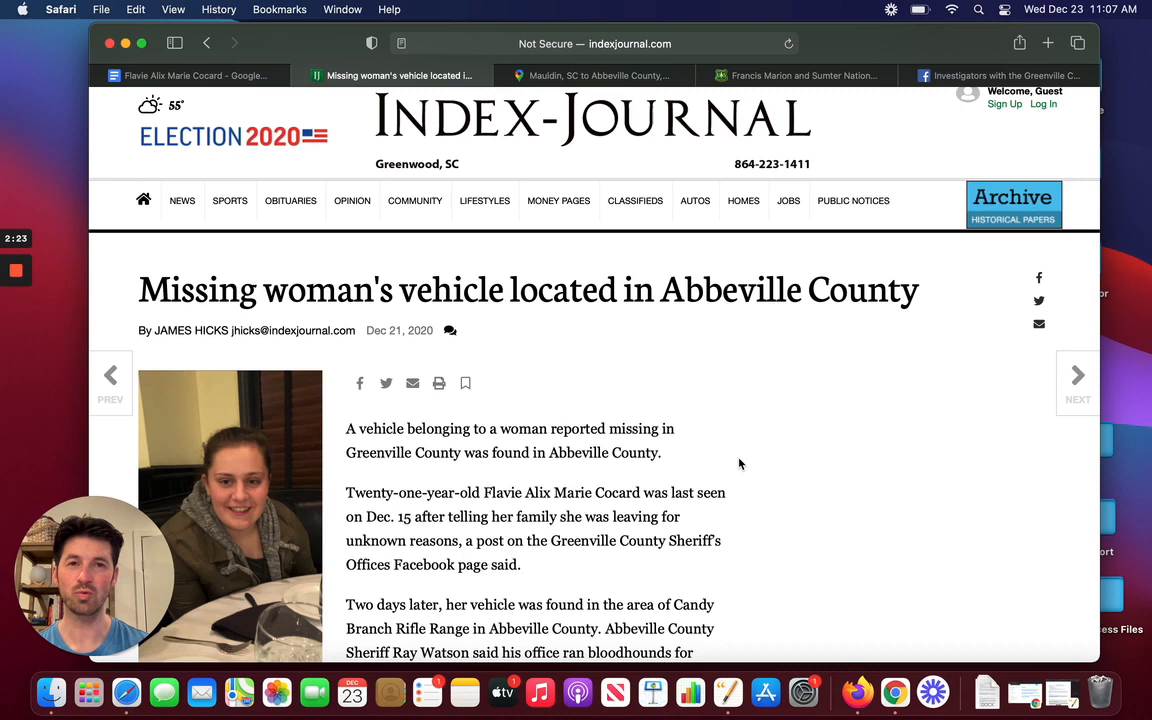
{"action": "mouse_move", "coordinate": [798, 92]}
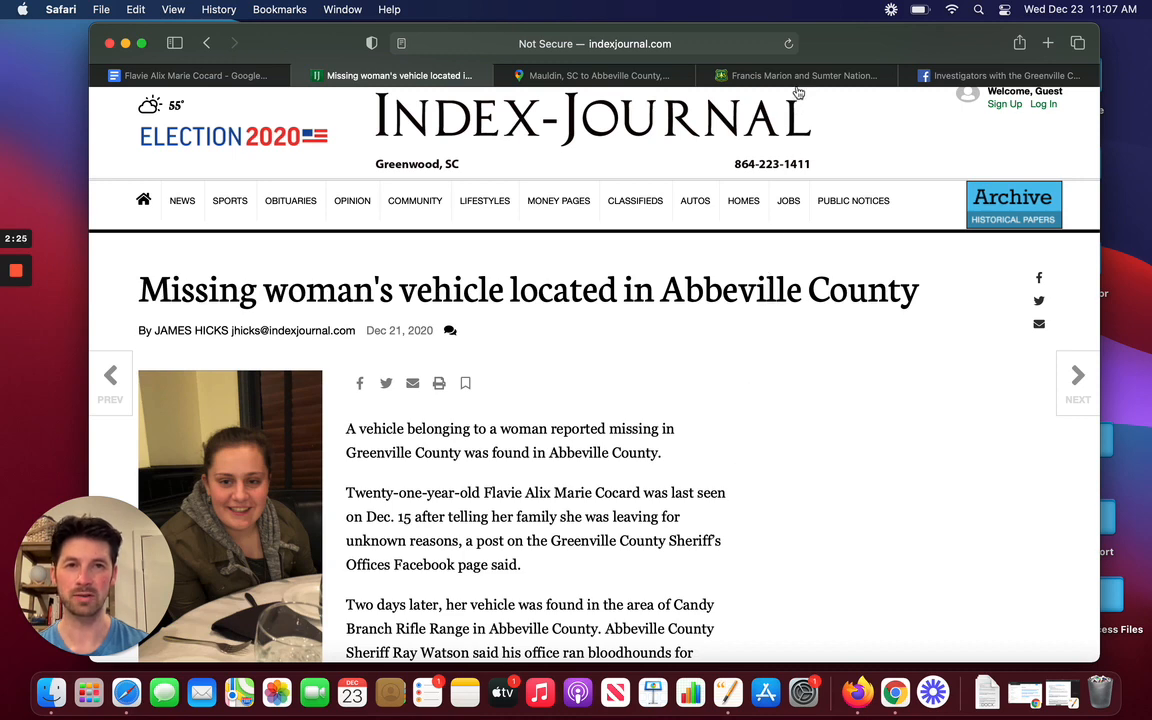
- Switch from the Index-Journal article to the Candy Branch Rifle Range page
{"action": "left_click", "coordinate": [796, 76]}
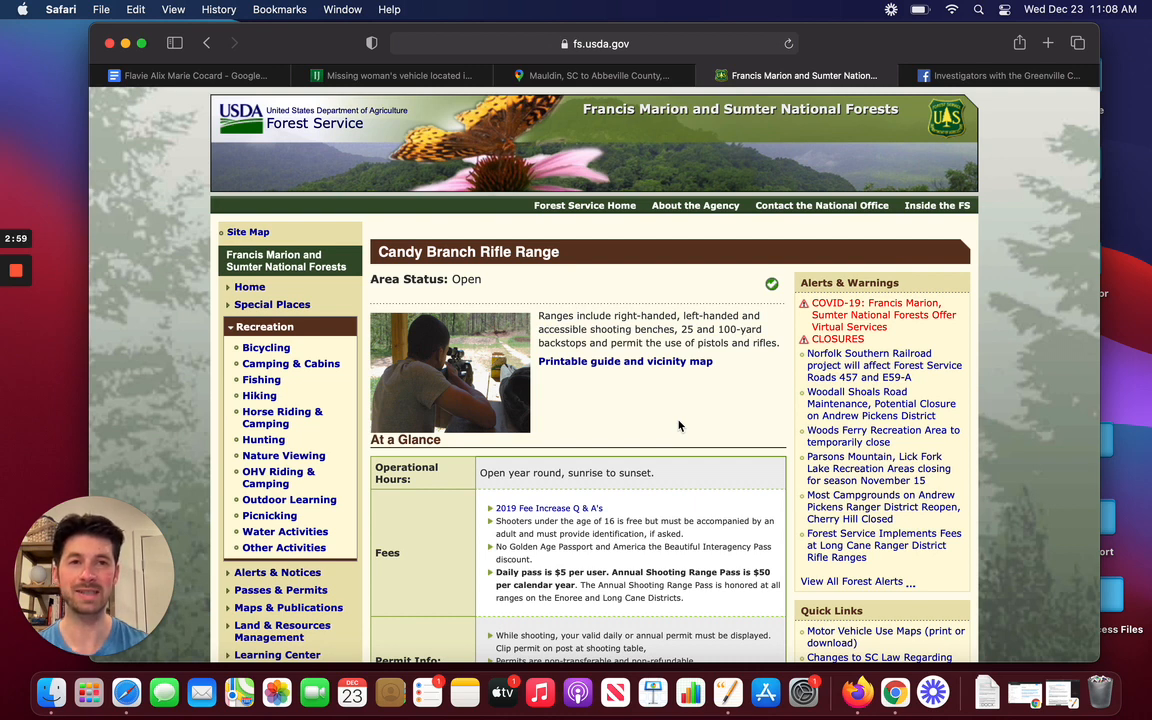
{"action": "mouse_move", "coordinate": [916, 124]}
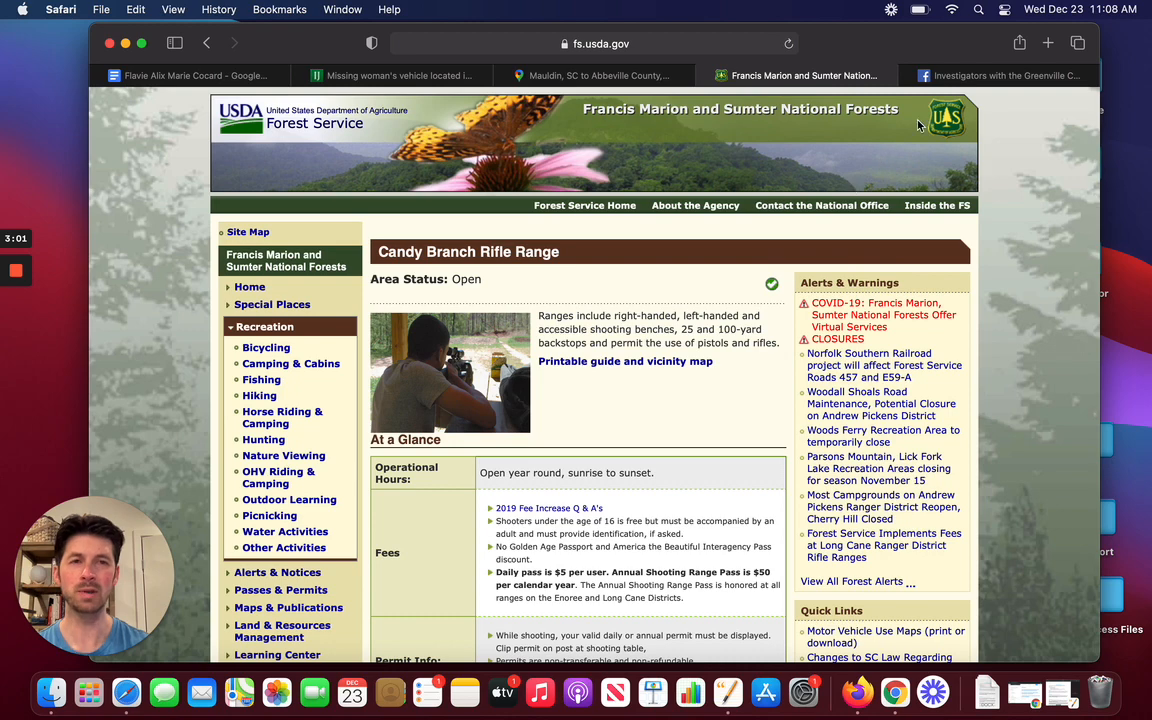
- Return to the Greenville County Sheriff's Office Facebook post
{"action": "left_click", "coordinate": [1000, 76]}
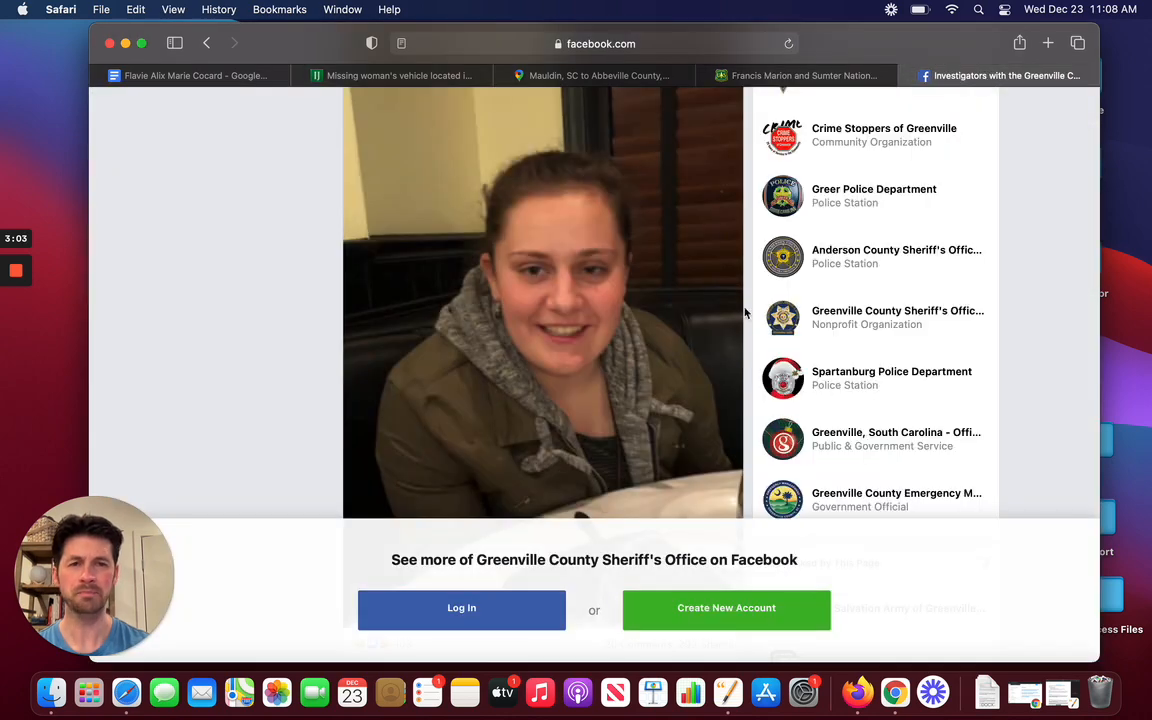
- Bring the post's description of the woman into view and highlight 'multiple scars on her arms'
{"action": "scroll", "scroll_direction": "up", "scroll_amount": 3}
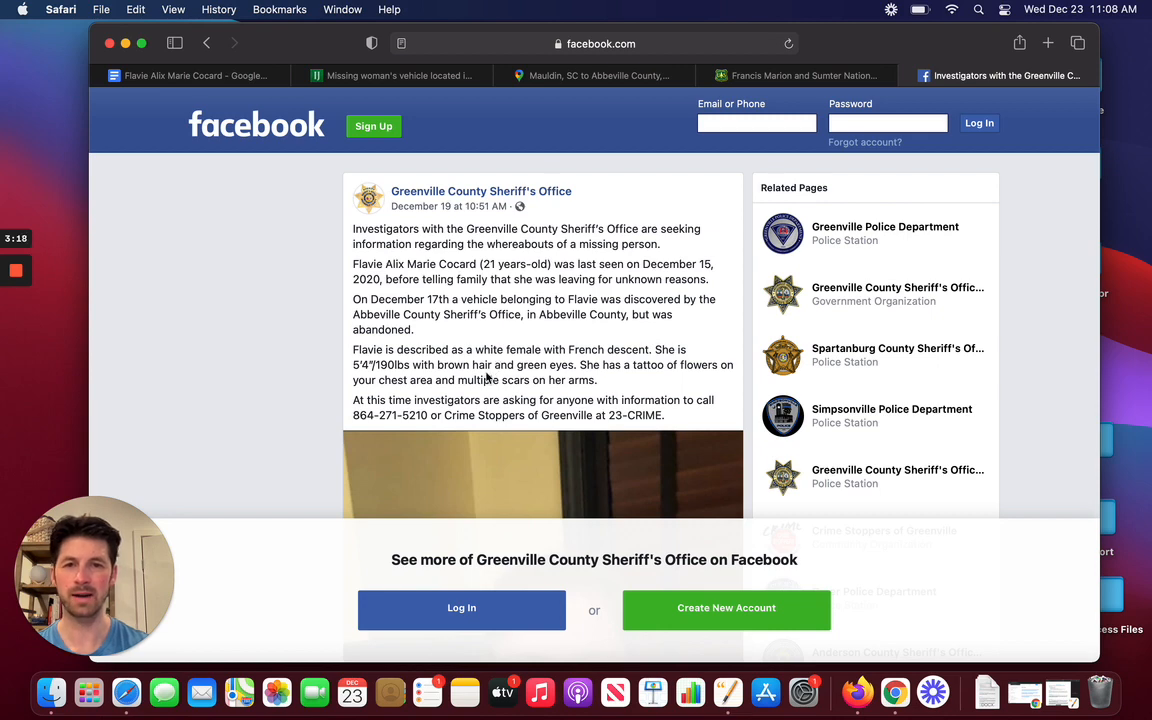
{"action": "scroll", "scroll_direction": "down", "scroll_amount": 3}
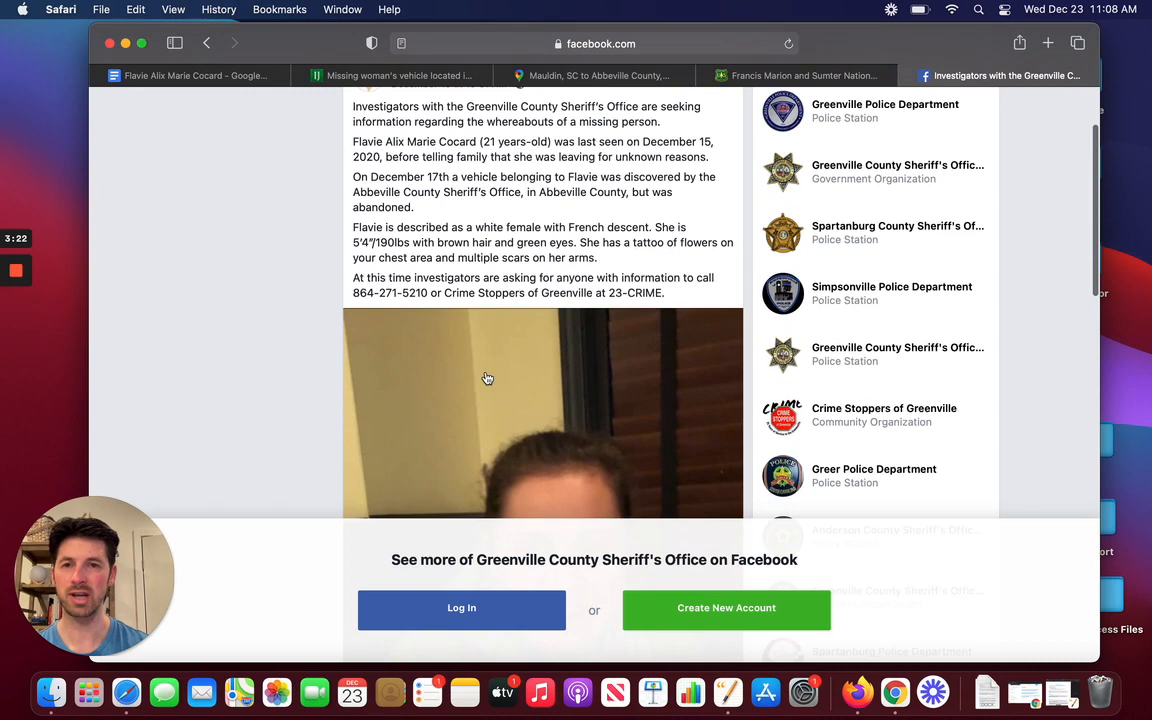
{"action": "mouse_move", "coordinate": [604, 268]}
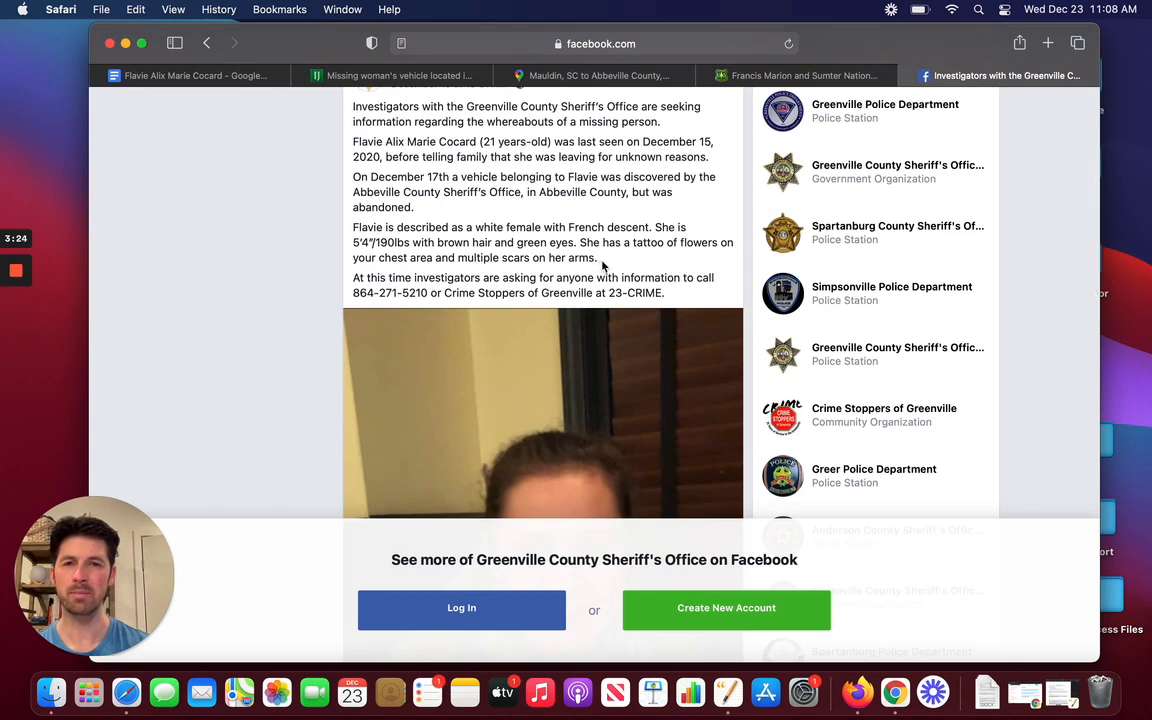
{"action": "double_click", "coordinate": [524, 256]}
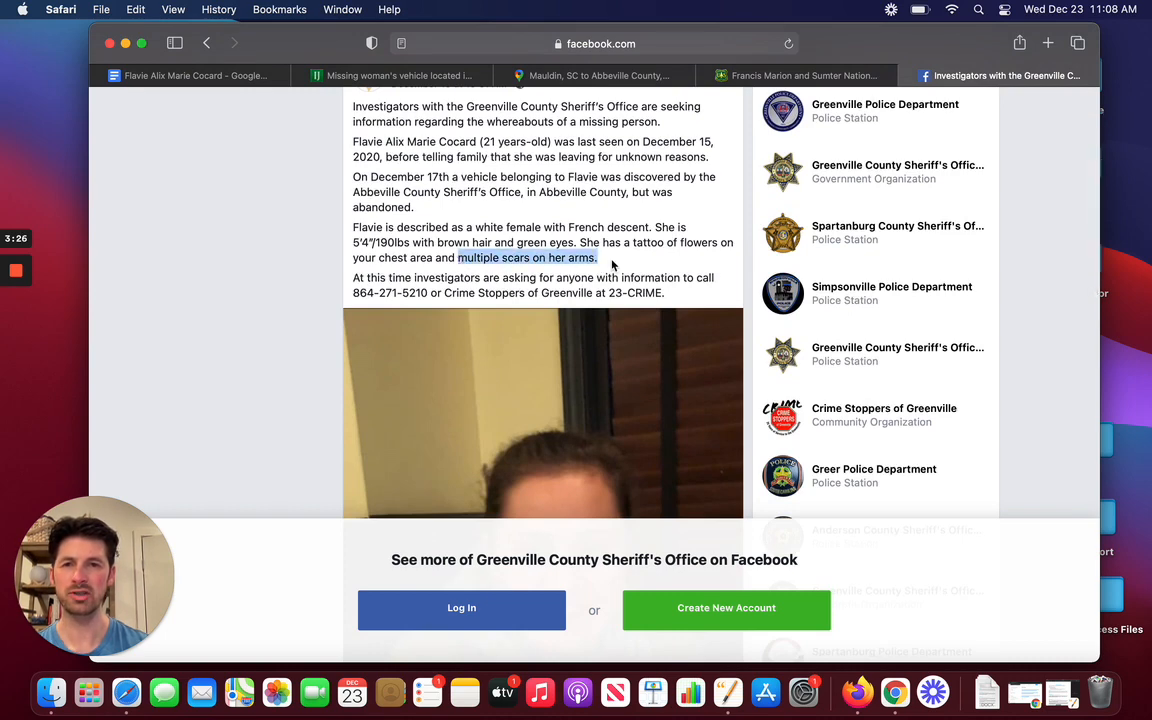
{"action": "scroll", "scroll_direction": "down", "scroll_amount": 3}
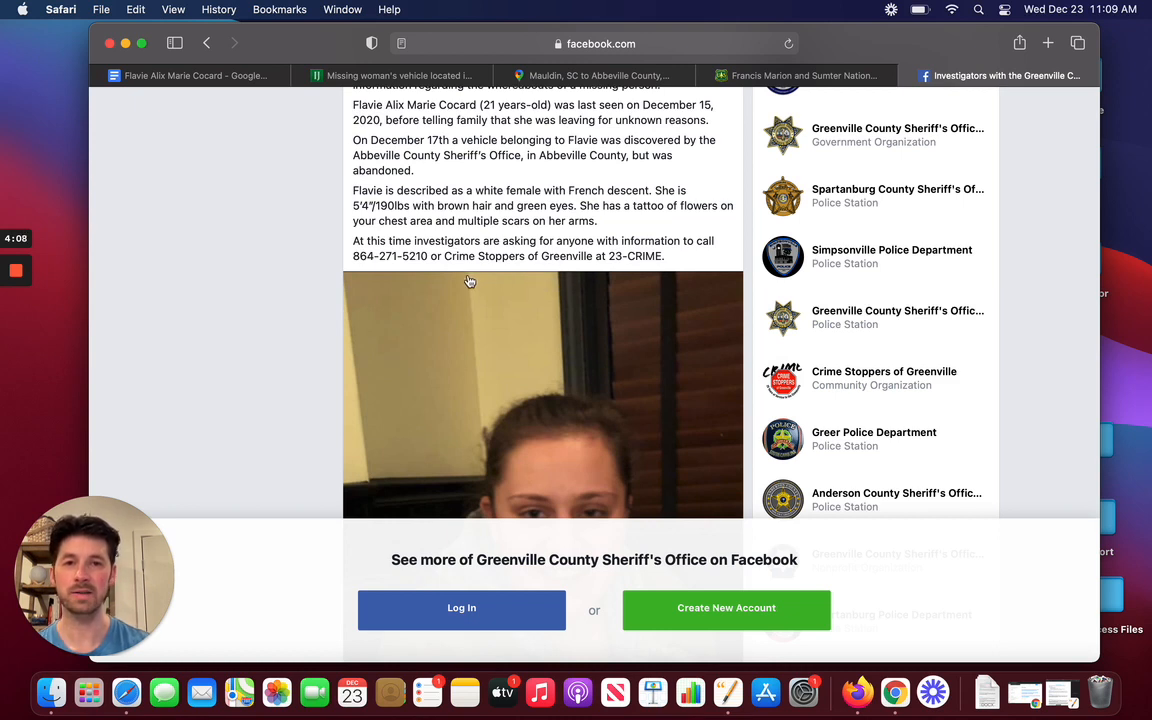
{"action": "mouse_move", "coordinate": [388, 272]}
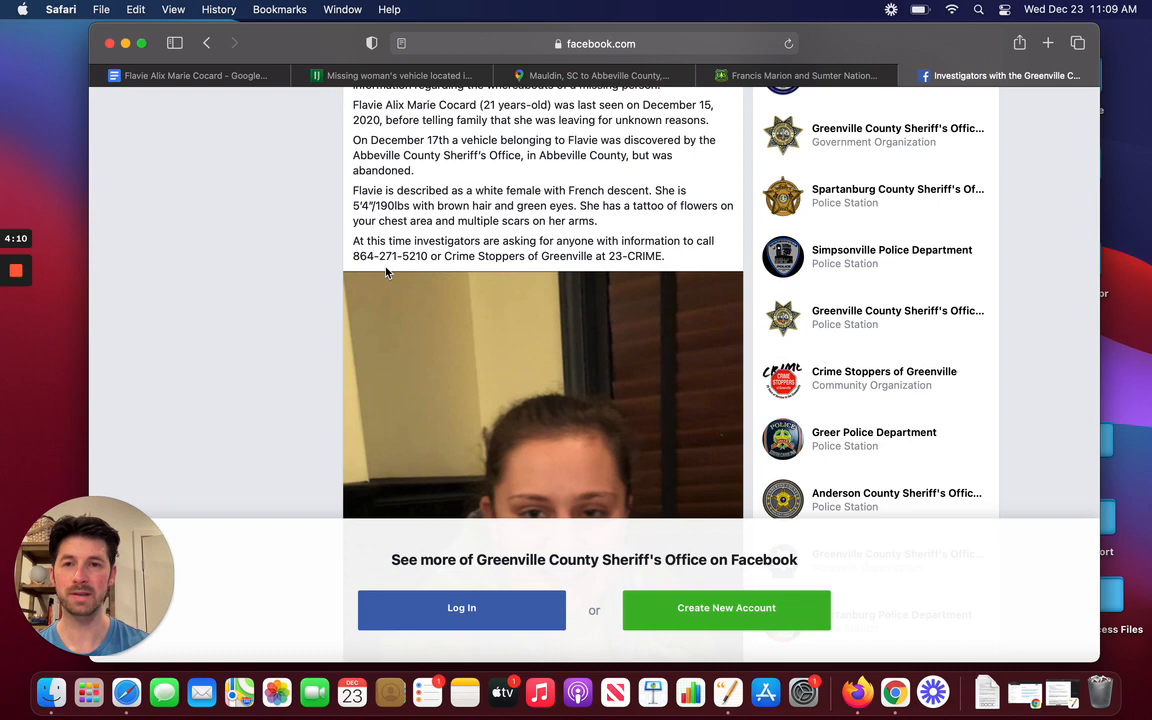
{"action": "scroll", "scroll_direction": "down", "scroll_amount": 3}
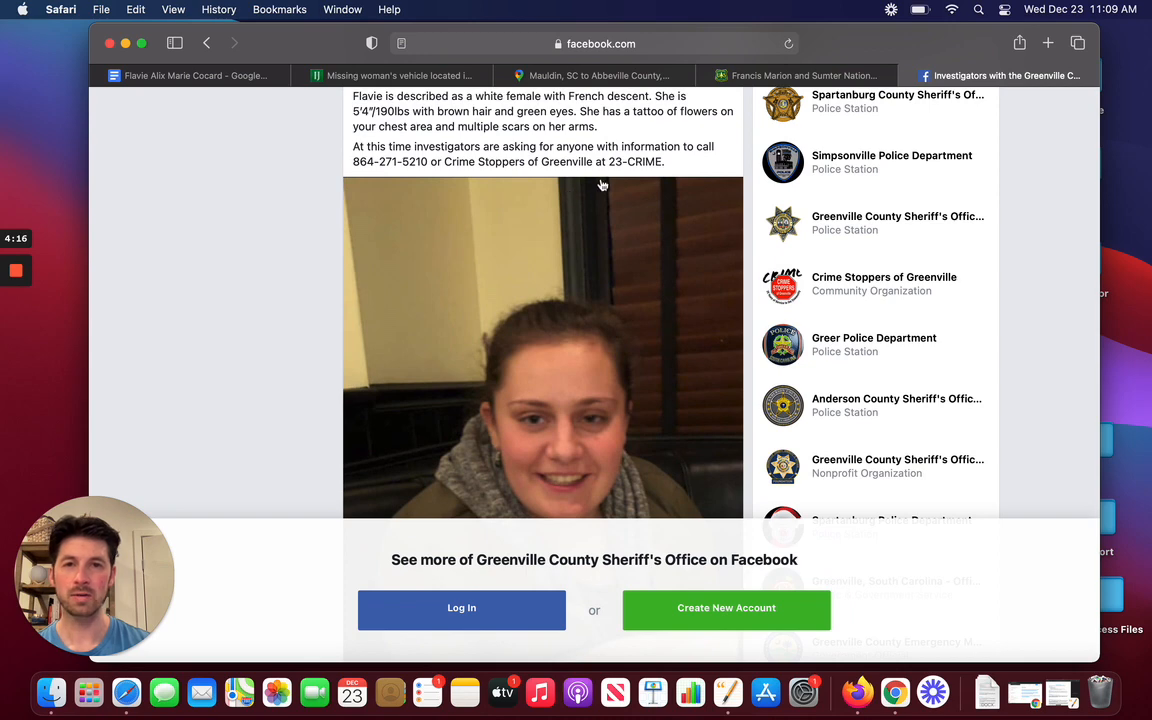
{"action": "mouse_move", "coordinate": [600, 276]}
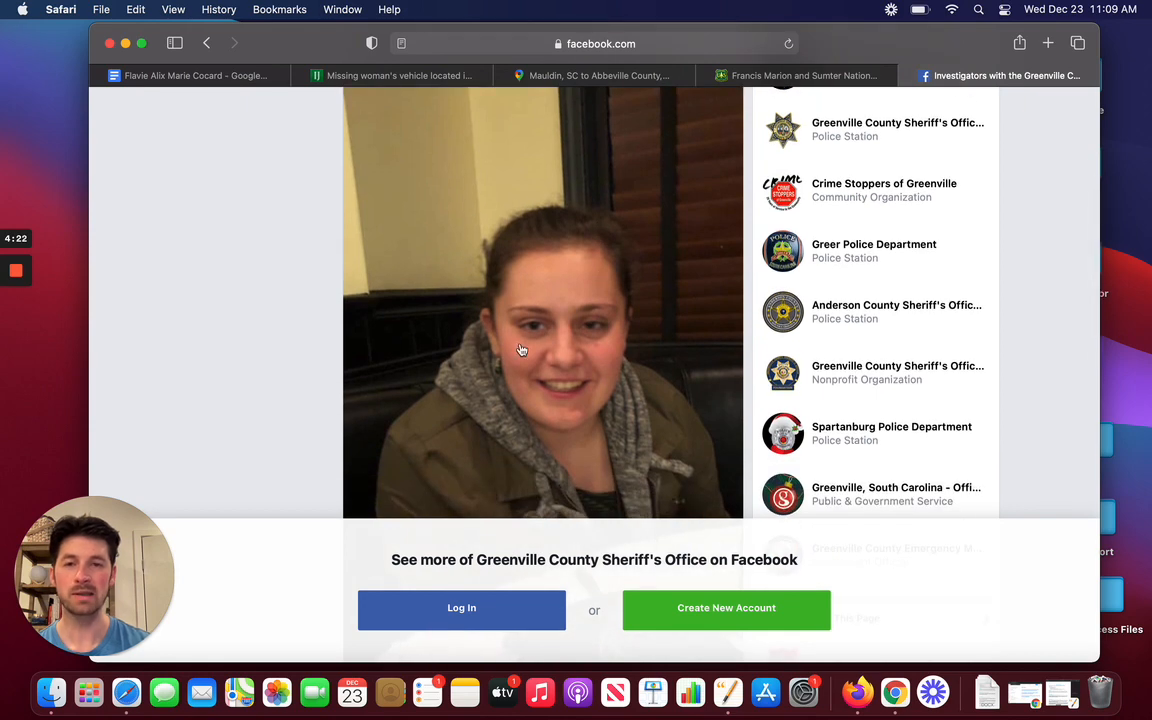
{"action": "scroll", "scroll_direction": "up", "scroll_amount": 3}
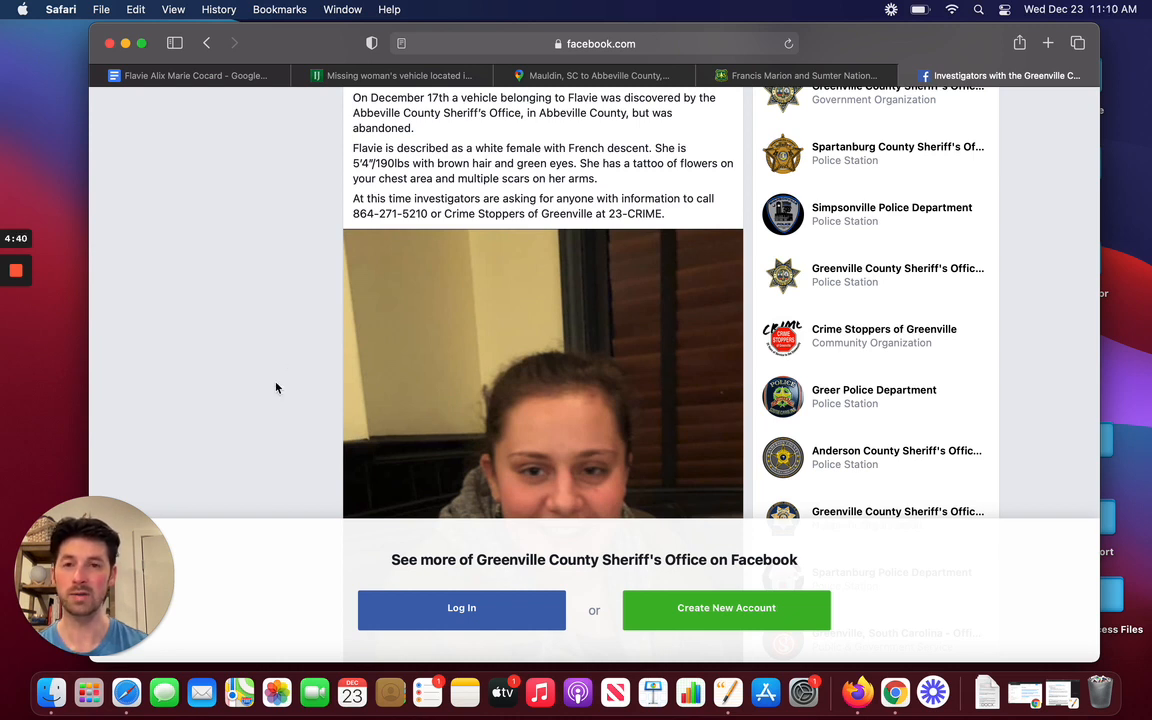
{"action": "mouse_move", "coordinate": [284, 388]}
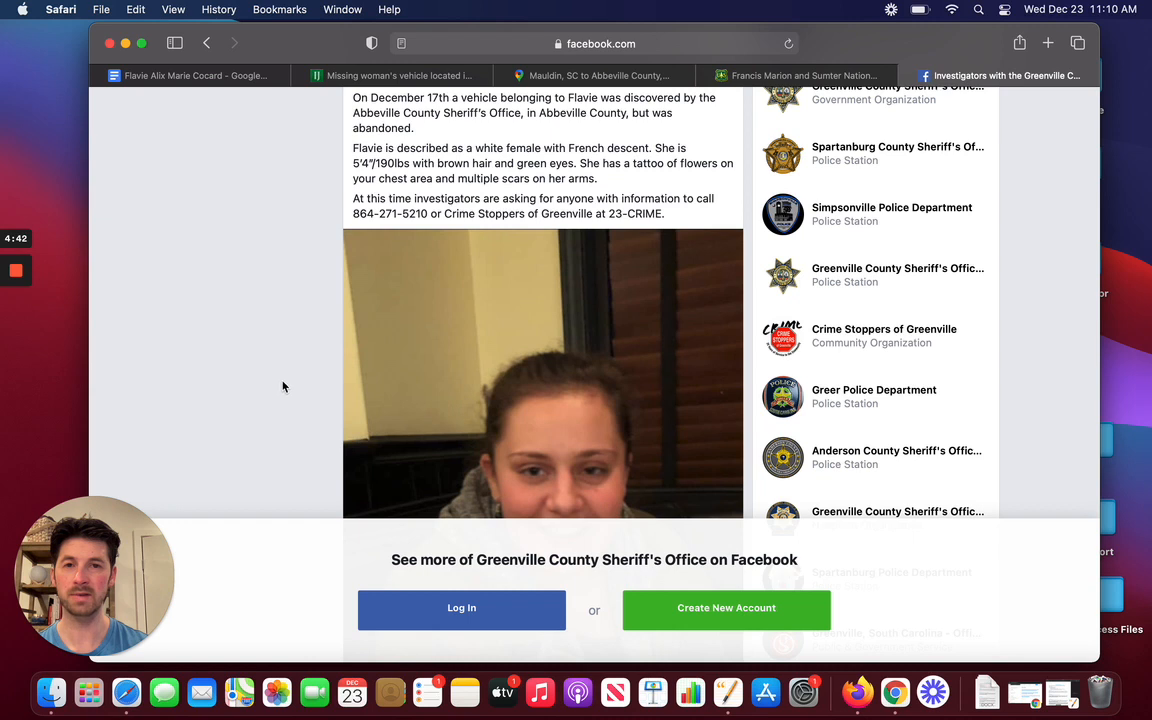